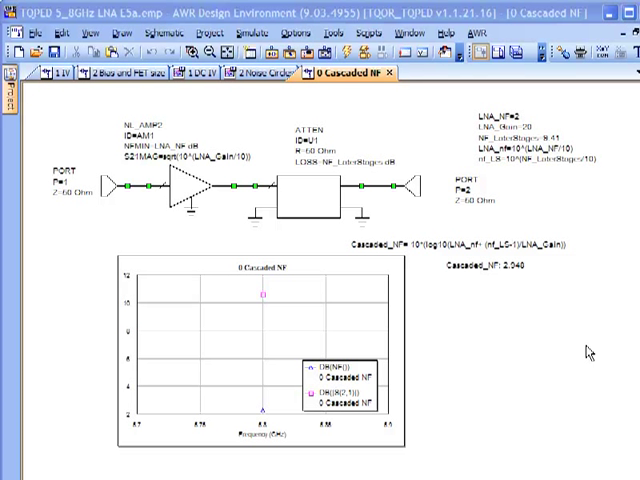
{"action": "mouse_move", "coordinate": [582, 348]}
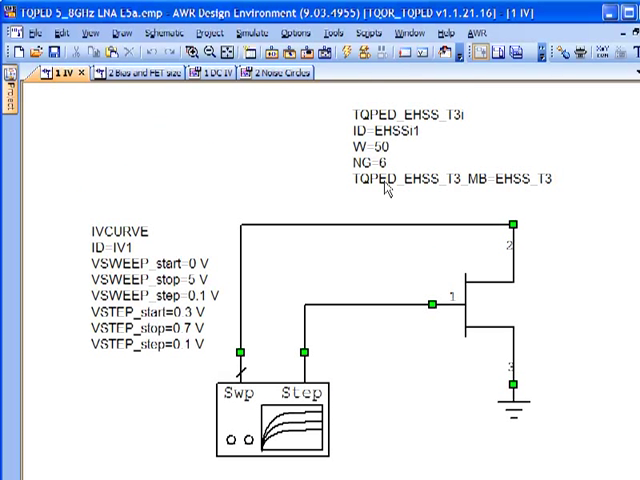
{"action": "mouse_move", "coordinate": [406, 232]}
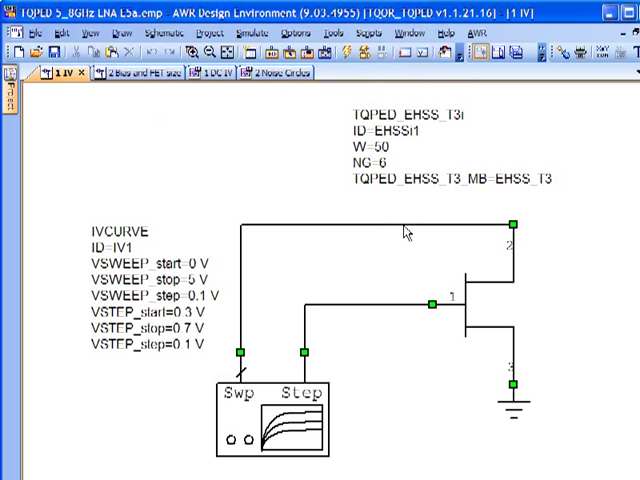
{"action": "mouse_move", "coordinate": [424, 230]}
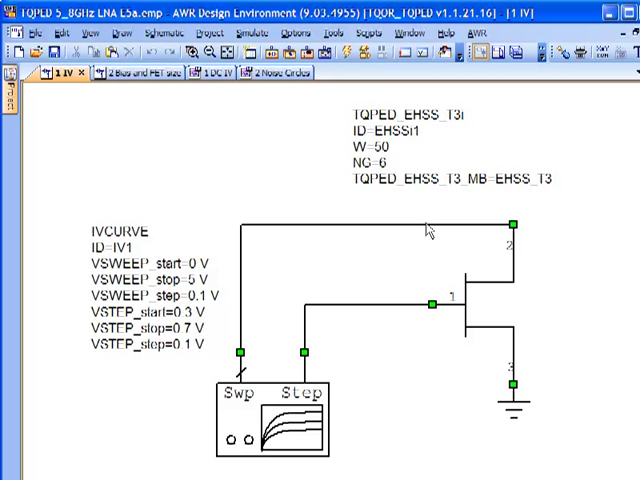
{"action": "mouse_move", "coordinate": [428, 232]}
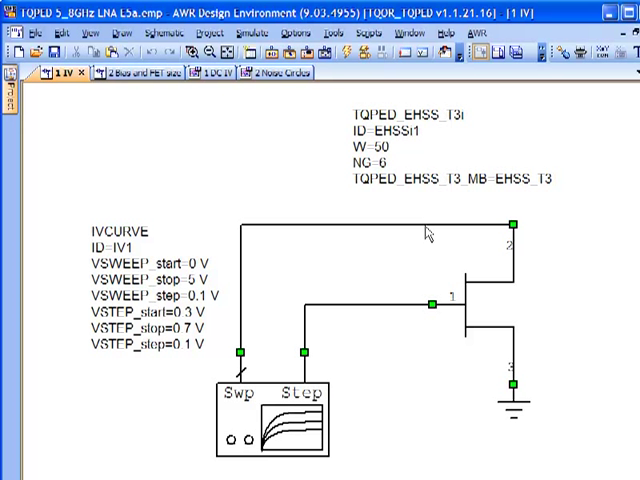
{"action": "mouse_move", "coordinate": [424, 236]}
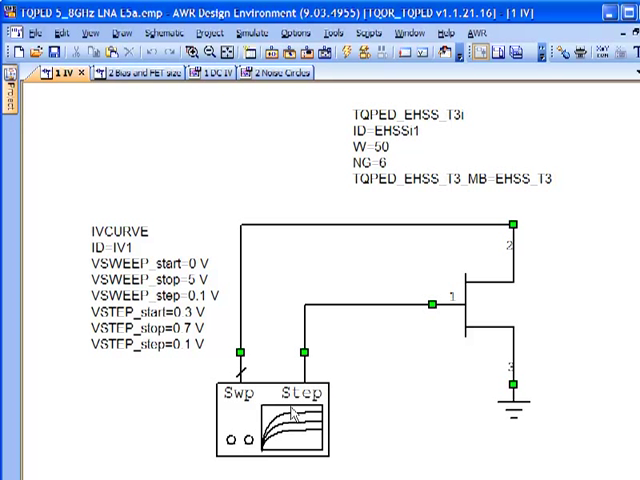
Step: Show the DC IV graph plotting drain current for gate steps 0.3–0.7 V
{"action": "left_click", "coordinate": [200, 72]}
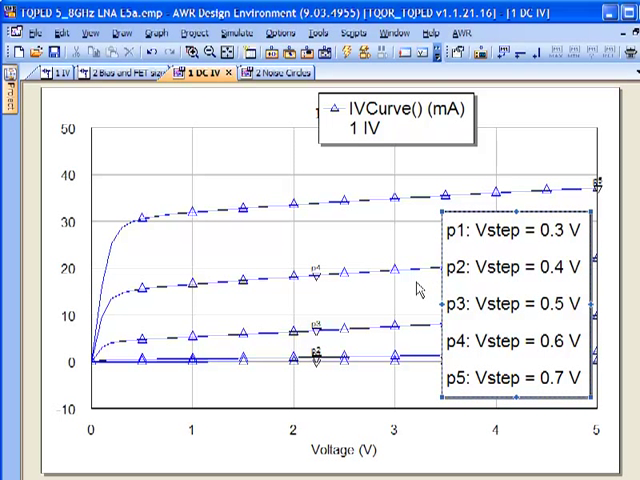
{"action": "mouse_move", "coordinate": [418, 290]}
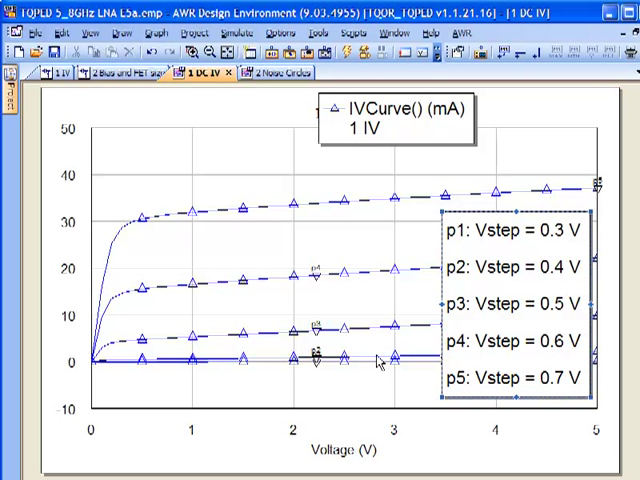
{"action": "mouse_move", "coordinate": [256, 350]}
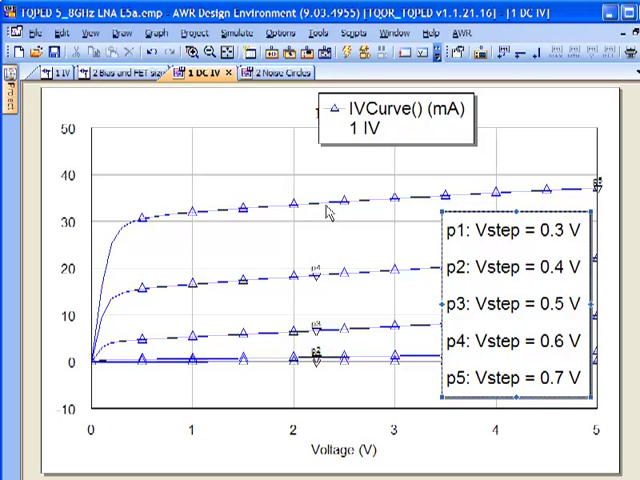
{"action": "mouse_move", "coordinate": [138, 240]}
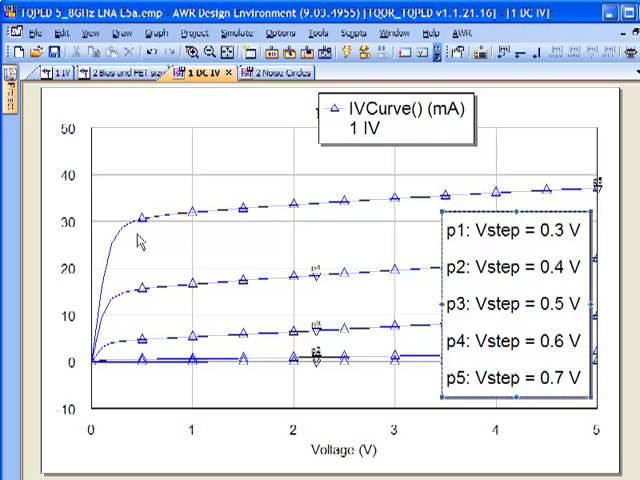
{"action": "mouse_move", "coordinate": [144, 252]}
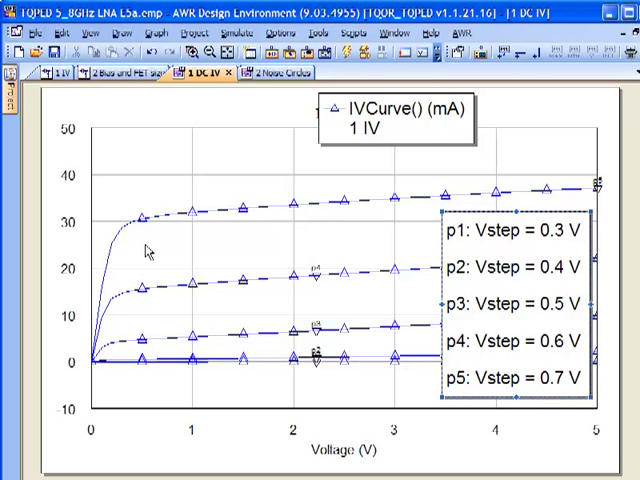
{"action": "mouse_move", "coordinate": [352, 292]}
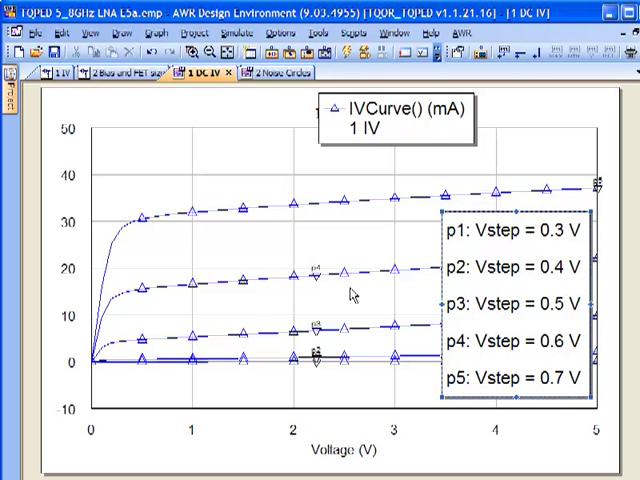
{"action": "mouse_move", "coordinate": [348, 304]}
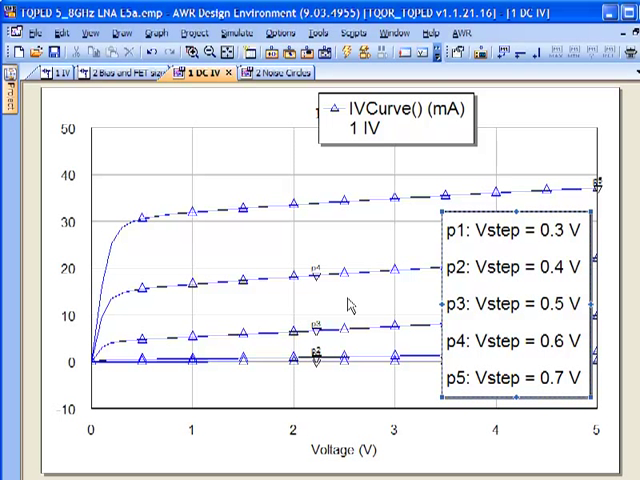
{"action": "mouse_move", "coordinate": [352, 298]}
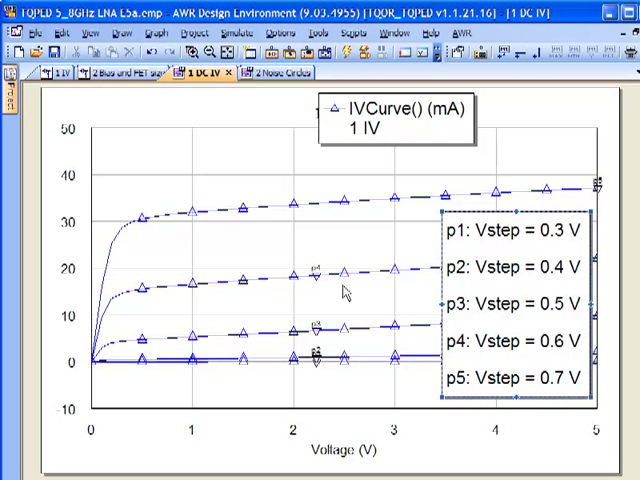
{"action": "mouse_move", "coordinate": [356, 304]}
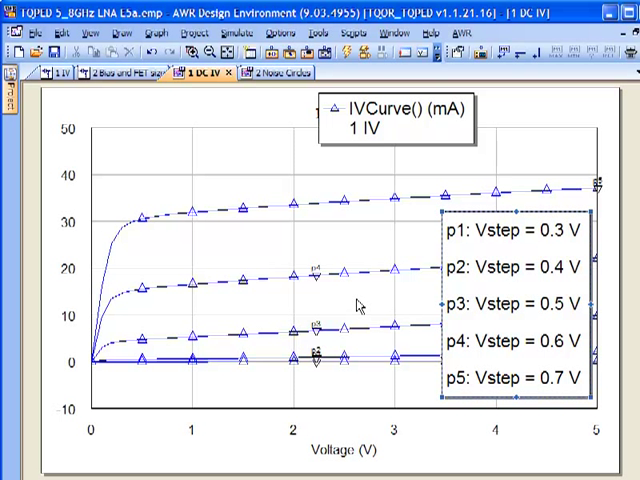
{"action": "mouse_move", "coordinate": [358, 306]}
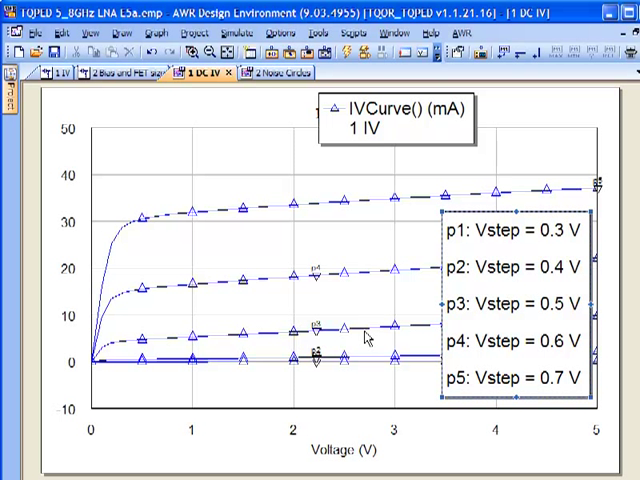
{"action": "mouse_move", "coordinate": [364, 292]}
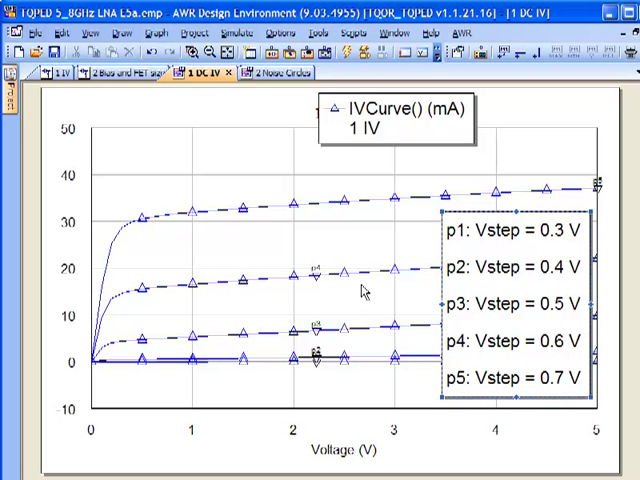
{"action": "mouse_move", "coordinate": [364, 296]}
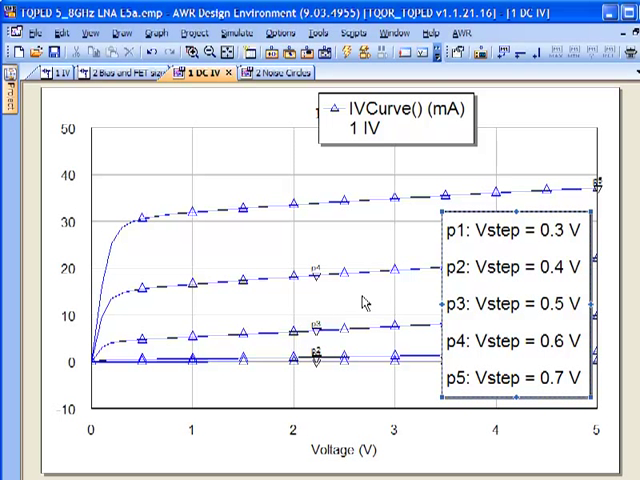
{"action": "mouse_move", "coordinate": [368, 304]}
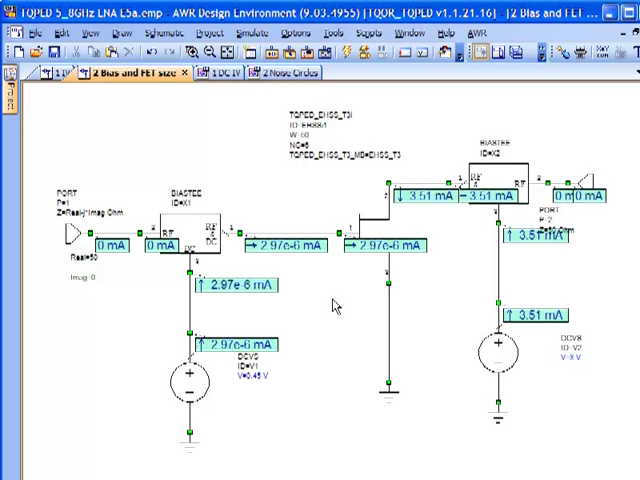
{"action": "mouse_move", "coordinate": [284, 110]}
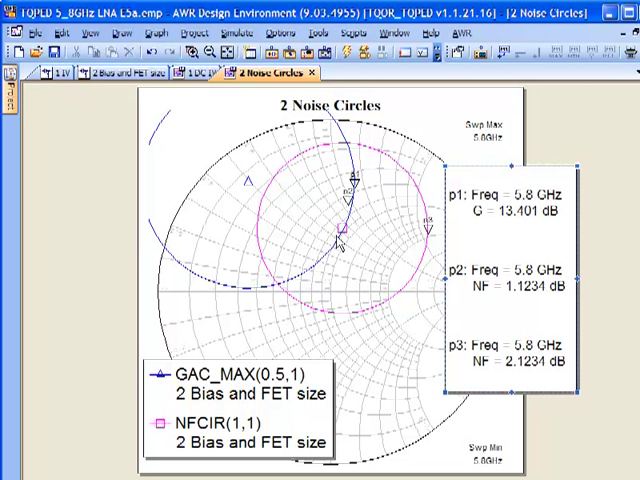
{"action": "mouse_move", "coordinate": [340, 238]}
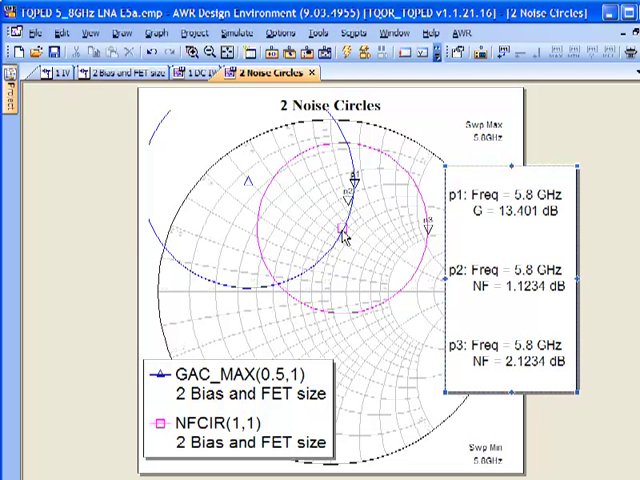
{"action": "mouse_move", "coordinate": [252, 188]}
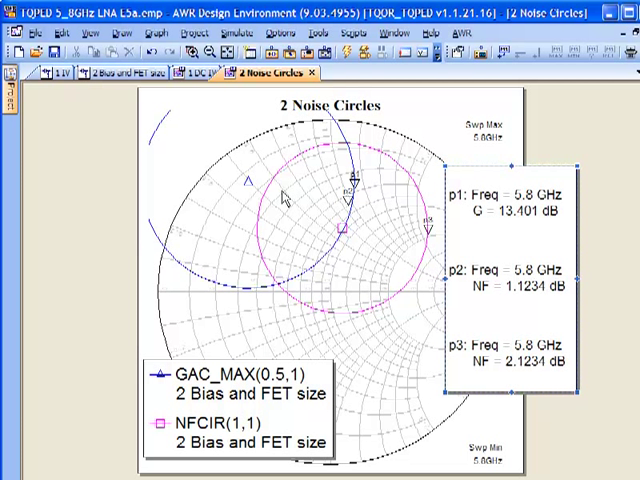
{"action": "mouse_move", "coordinate": [360, 168]}
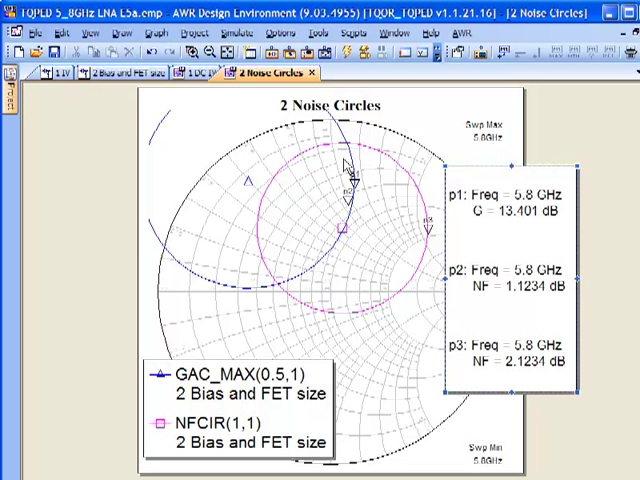
{"action": "mouse_move", "coordinate": [344, 144]}
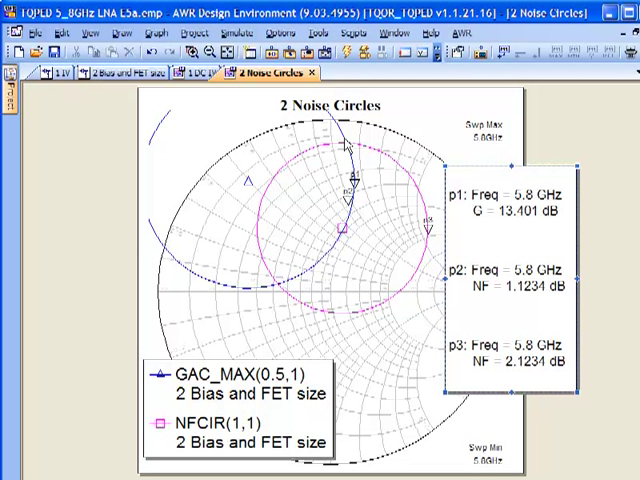
{"action": "mouse_move", "coordinate": [338, 144]}
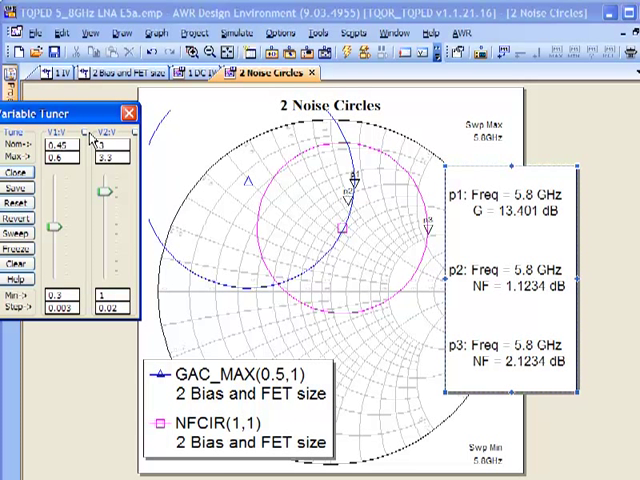
{"action": "mouse_move", "coordinate": [90, 140]}
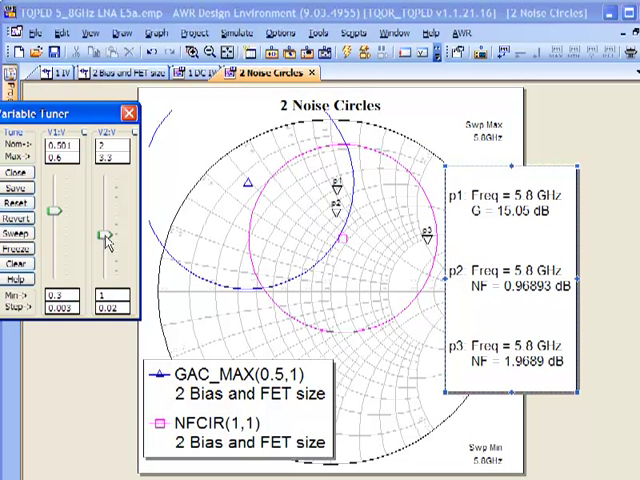
Step: Drag the bias tuner sliders to about 0.5, reaching roughly 15.2 dB gain and 1.03 dB noise figure
{"action": "left_click_drag", "start_coordinate": [104, 230], "coordinate": [108, 240]}
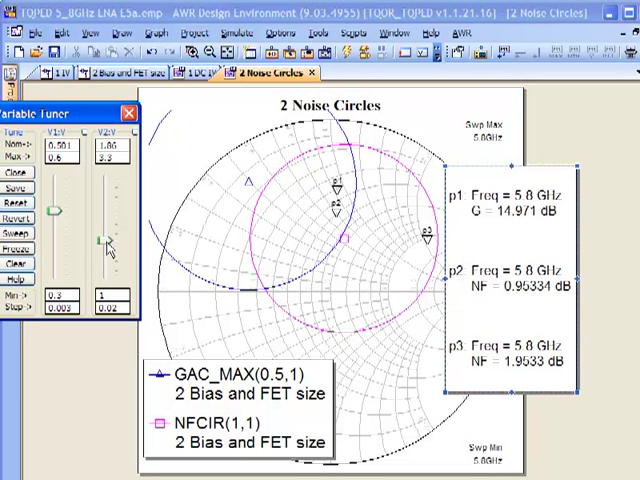
{"action": "left_click_drag", "start_coordinate": [100, 230], "coordinate": [100, 244]}
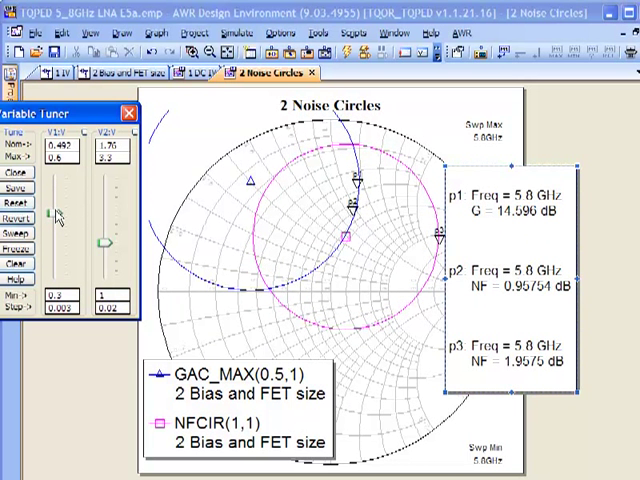
{"action": "left_click_drag", "start_coordinate": [52, 216], "coordinate": [52, 202]}
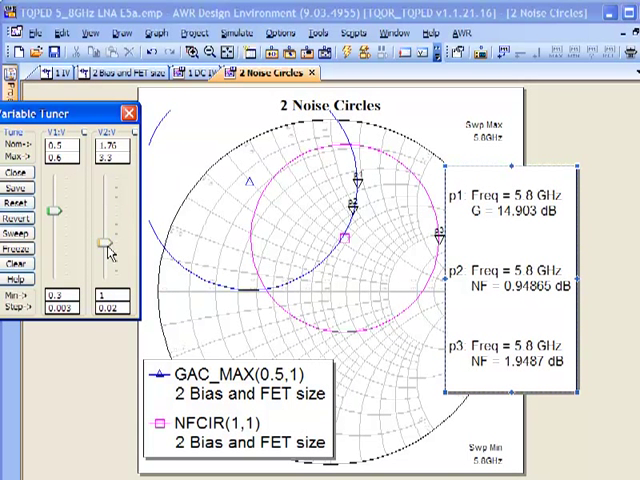
{"action": "left_click_drag", "start_coordinate": [104, 240], "coordinate": [104, 232]}
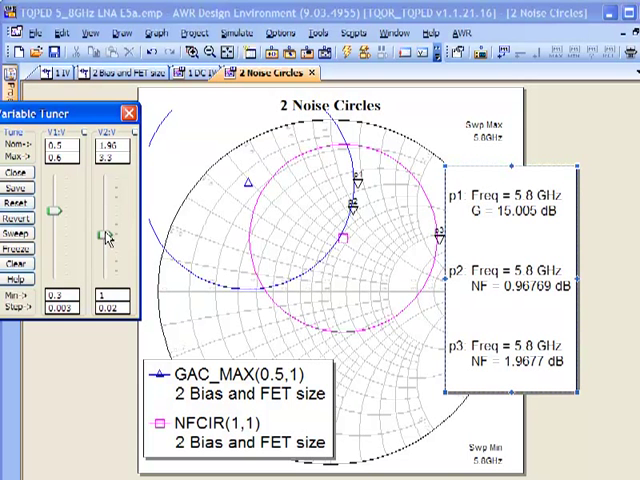
{"action": "left_click_drag", "start_coordinate": [104, 240], "coordinate": [104, 230]}
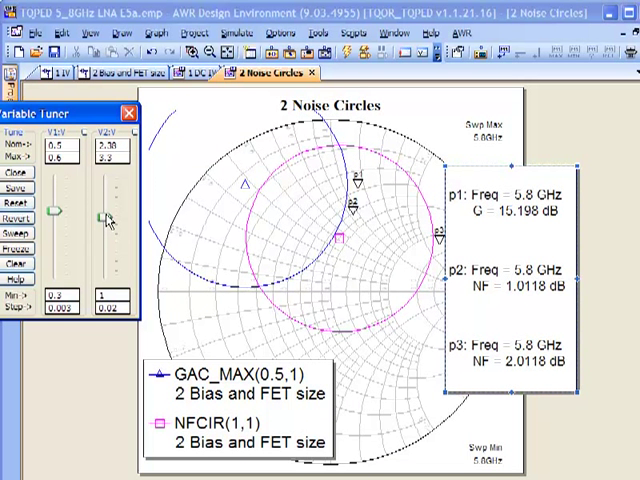
{"action": "left_click_drag", "start_coordinate": [102, 216], "coordinate": [102, 210]}
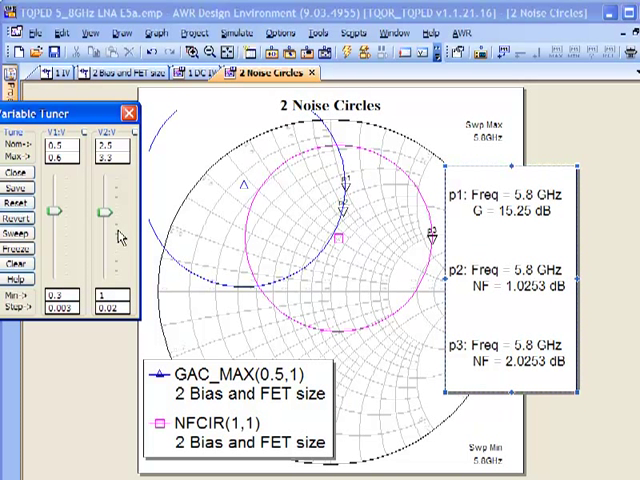
{"action": "mouse_move", "coordinate": [182, 262]}
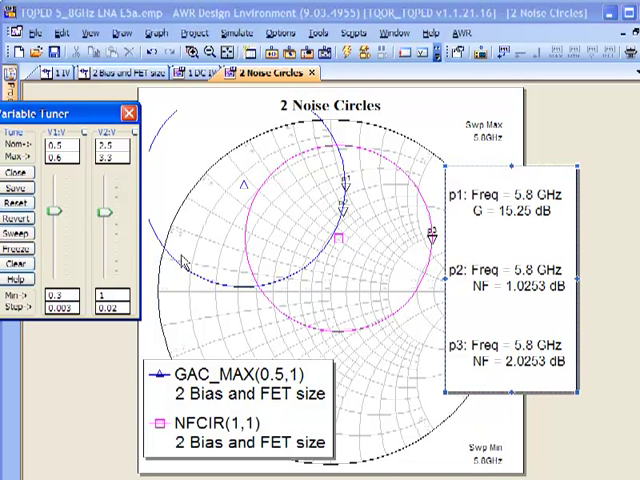